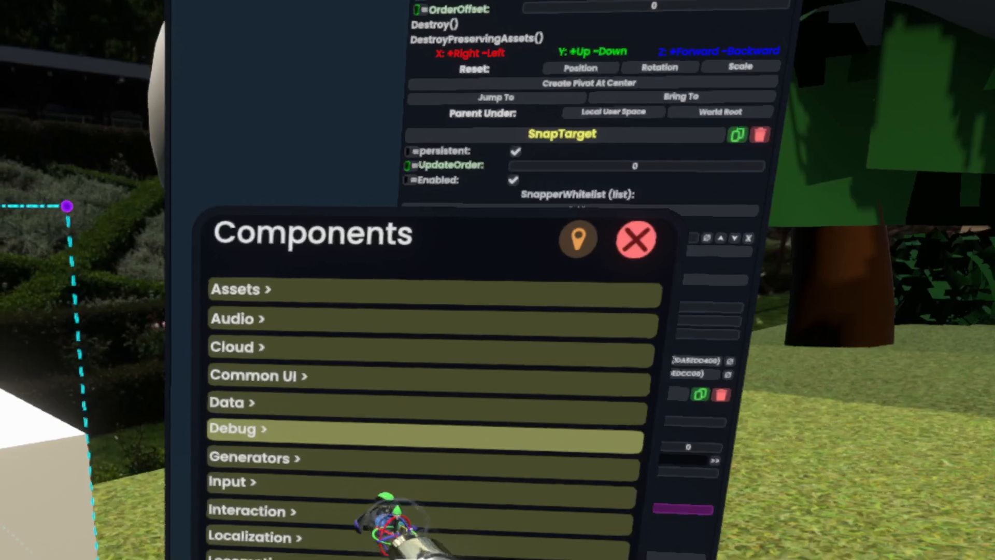
# Browse into the Data component category to reach DynamicVariableSpace for the sphere.
pyautogui.click(227, 402)
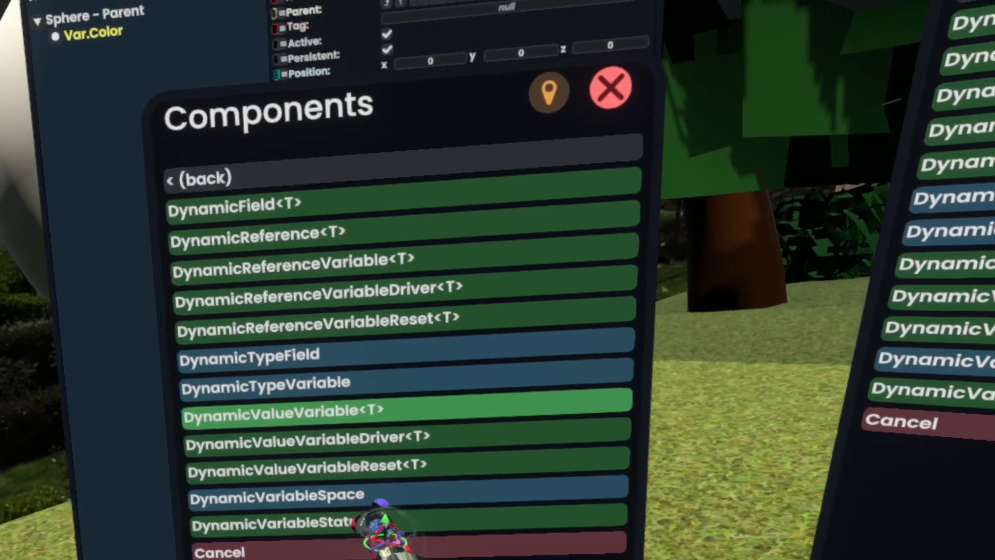
# Add a DynamicValueVariable<T> to Var.Color and browse its generic type list.
pyautogui.click(282, 409)
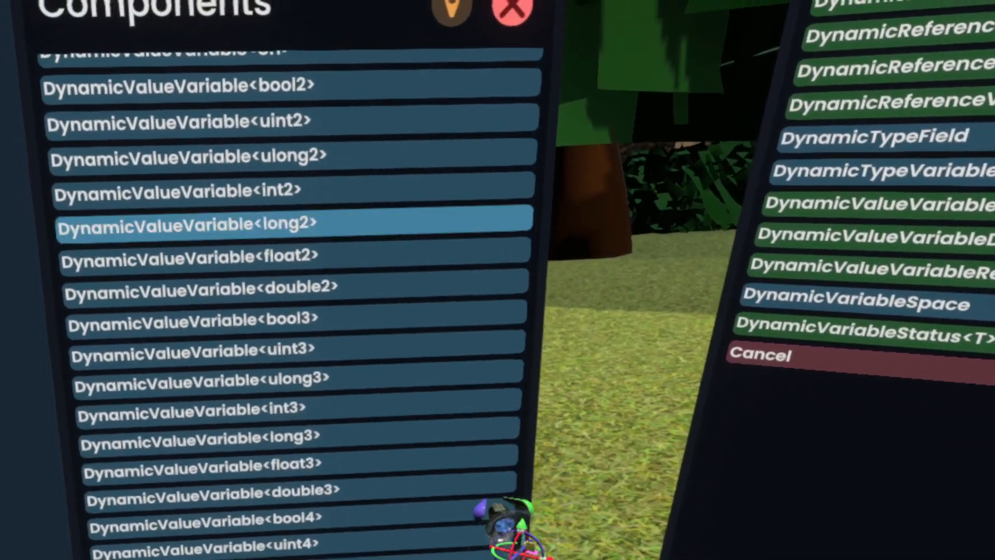
pyautogui.scroll(-3)
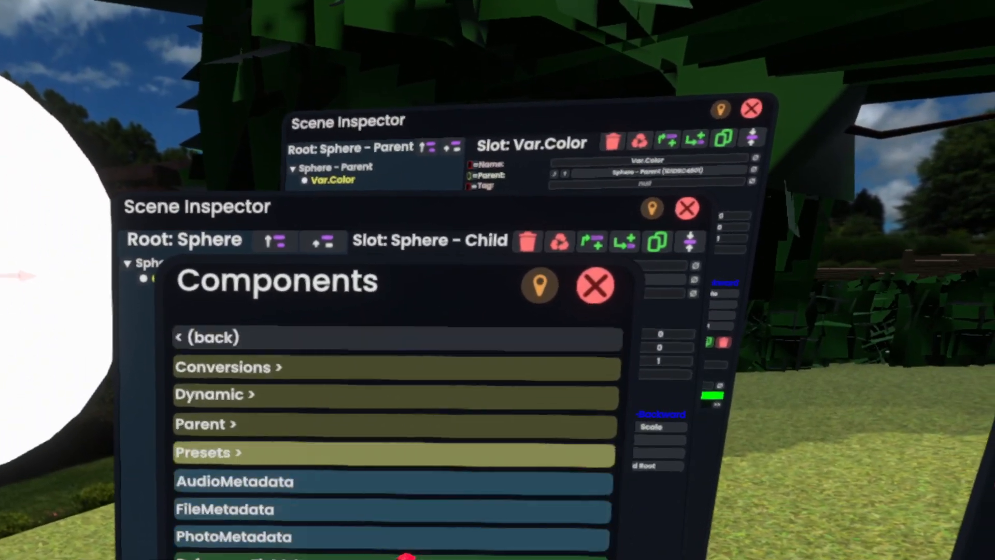
# Add a DynamicValueVariableDriver<T> from Data > Dynamic onto Sphere - Child.
pyautogui.click(215, 394)
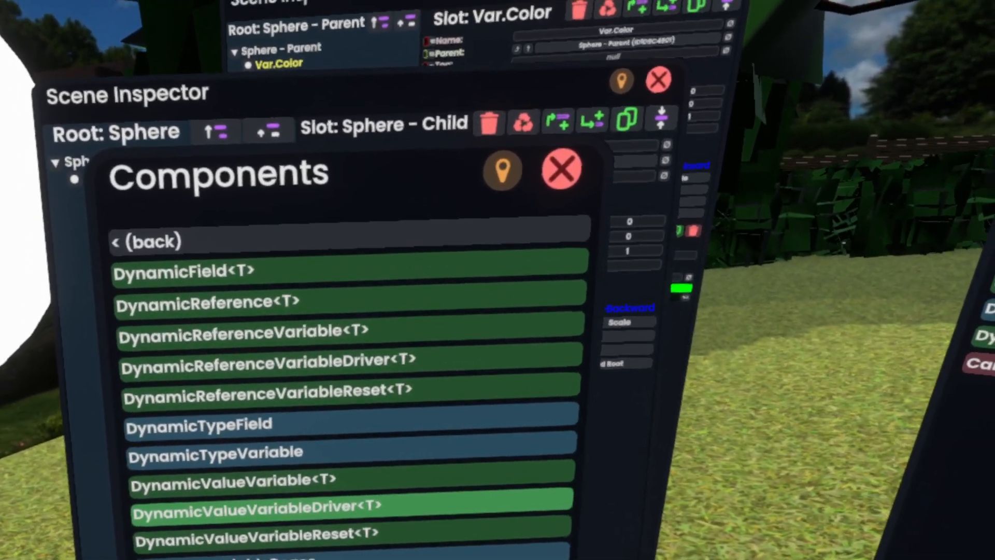
pyautogui.click(254, 505)
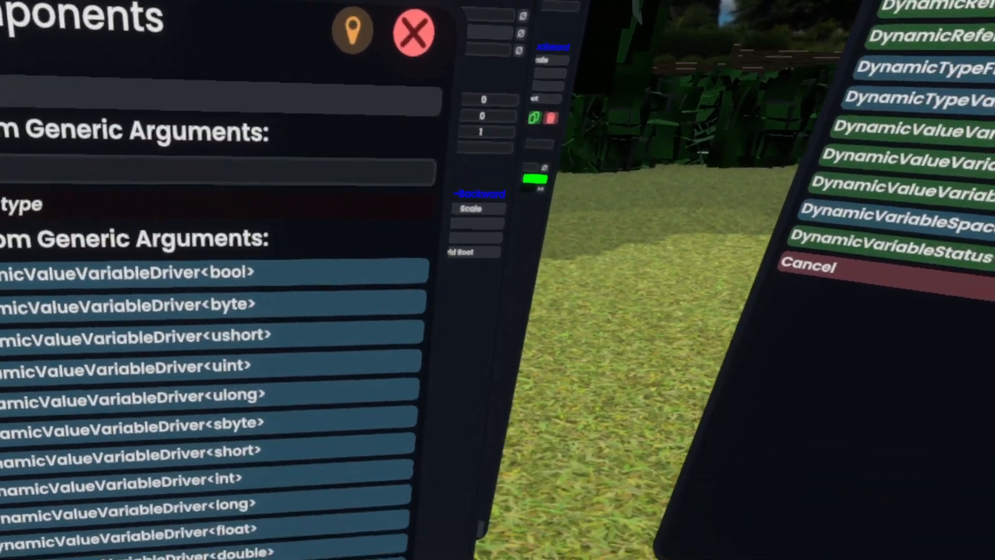